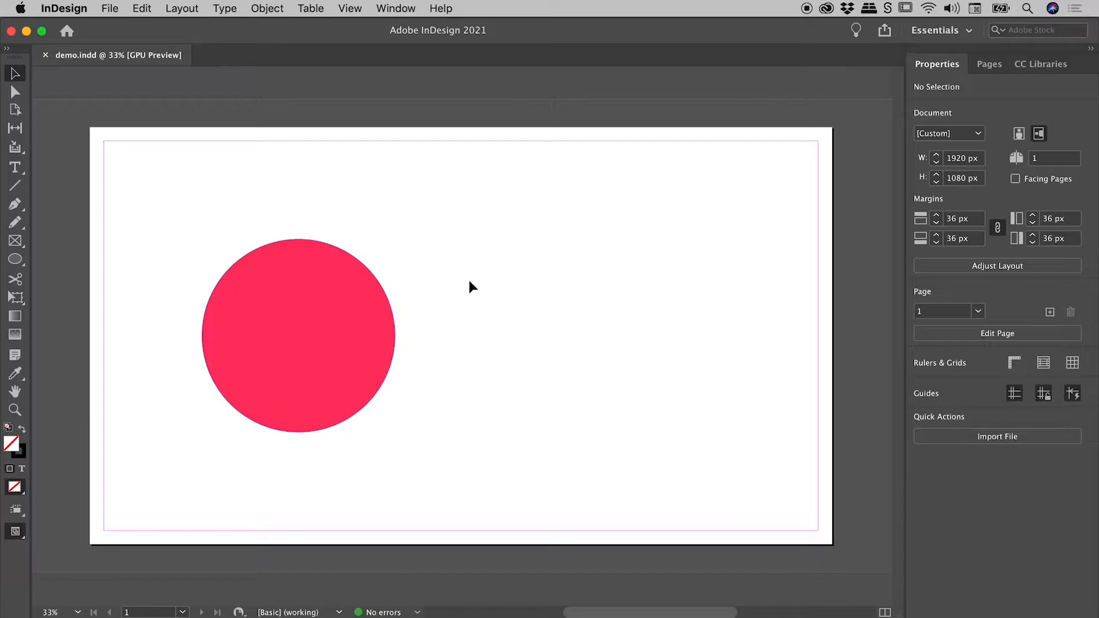
{"action": "mouse_move", "coordinate": [63, 109]}
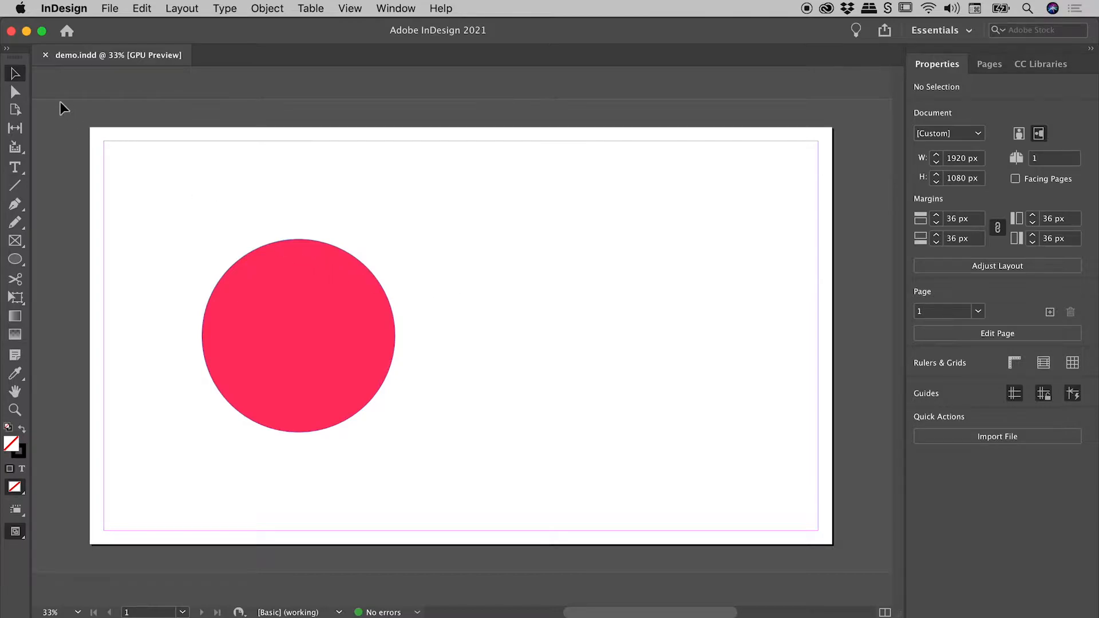
{"action": "mouse_move", "coordinate": [15, 75]}
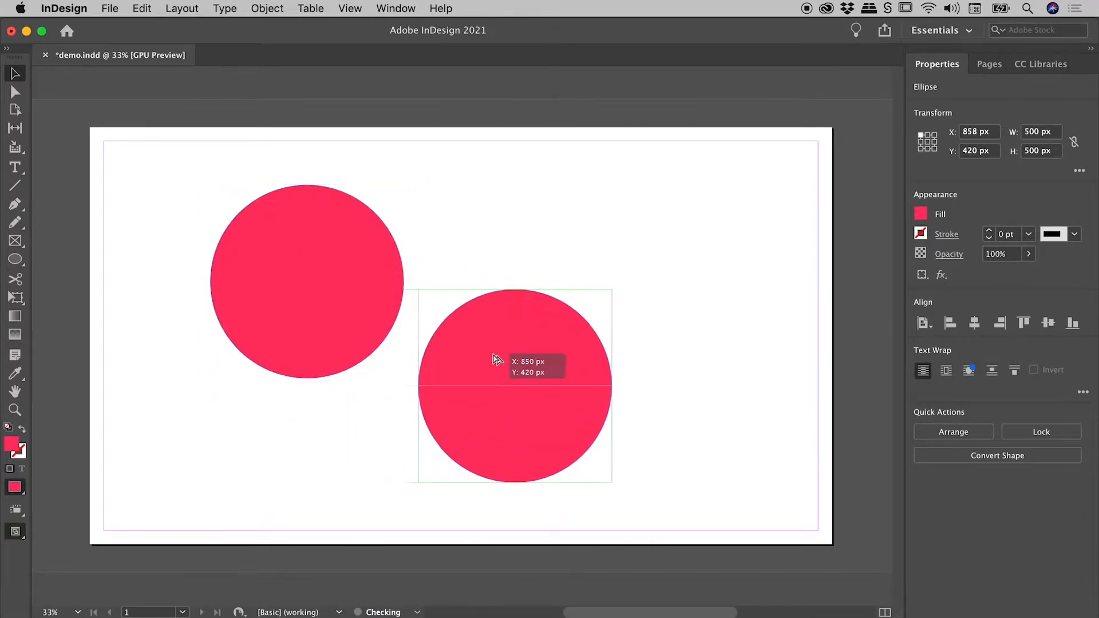
Alt-drag the red circle rightward to place a duplicate beside the original.
{"action": "left_click_drag", "start_coordinate": [513, 385], "coordinate": [571, 385]}
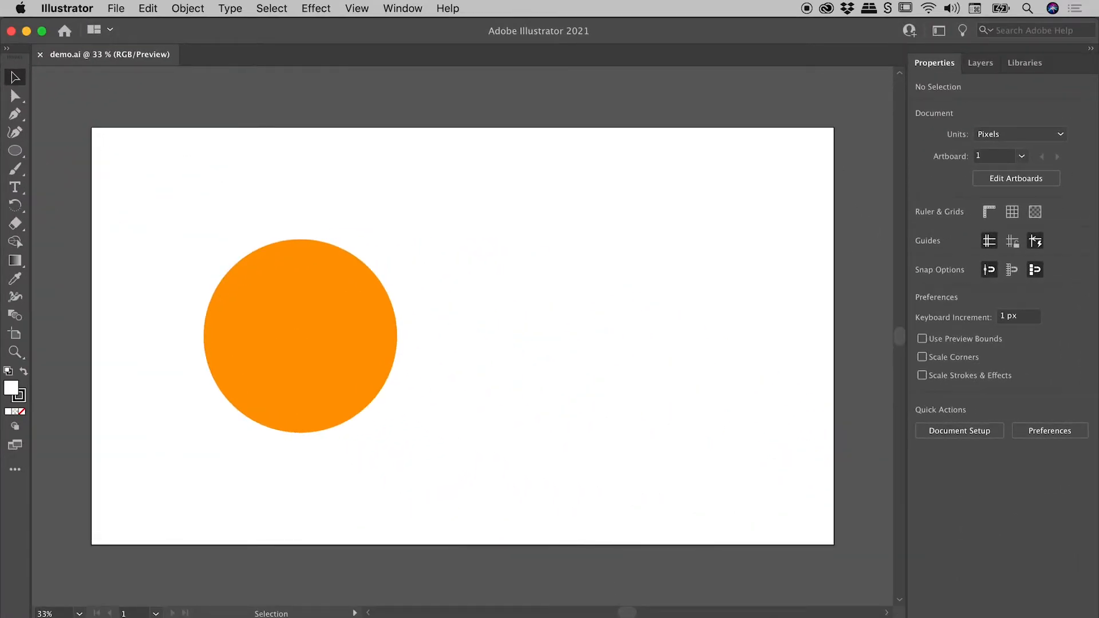
{"action": "mouse_move", "coordinate": [14, 78]}
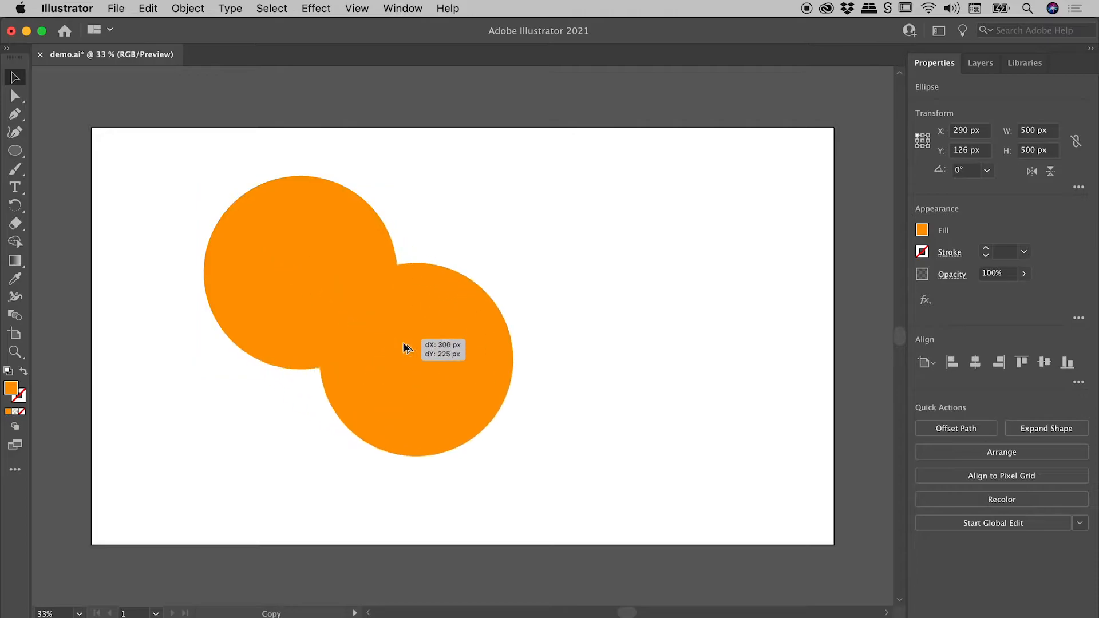
Alt-drag the orange circle to the lower right, creating an overlapping copy.
{"action": "left_click_drag", "start_coordinate": [403, 349], "coordinate": [610, 369]}
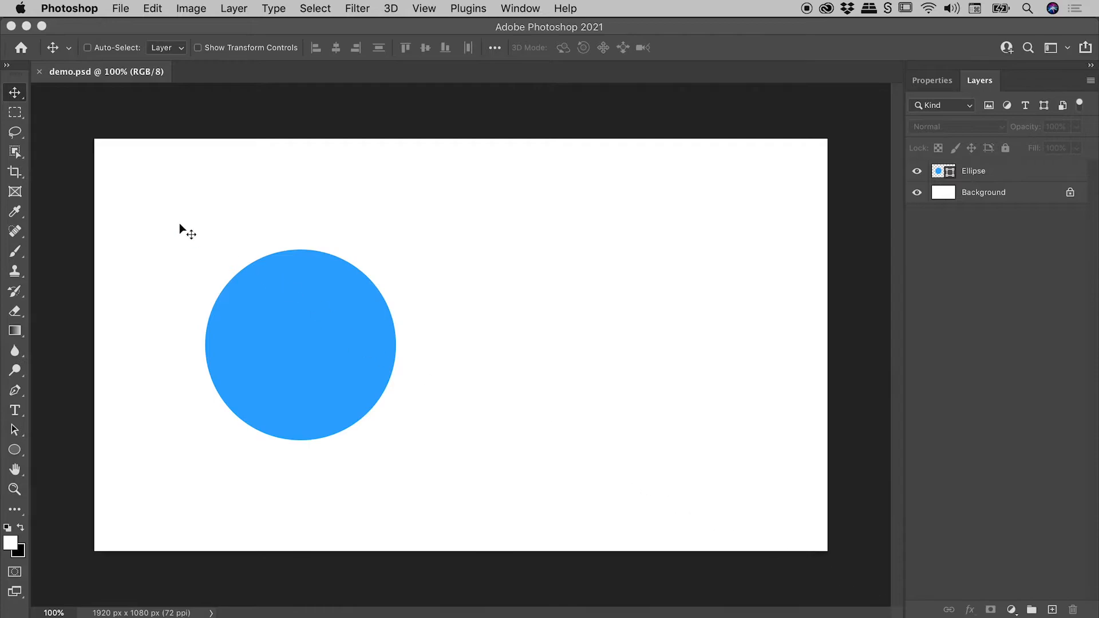
{"action": "mouse_move", "coordinate": [16, 91]}
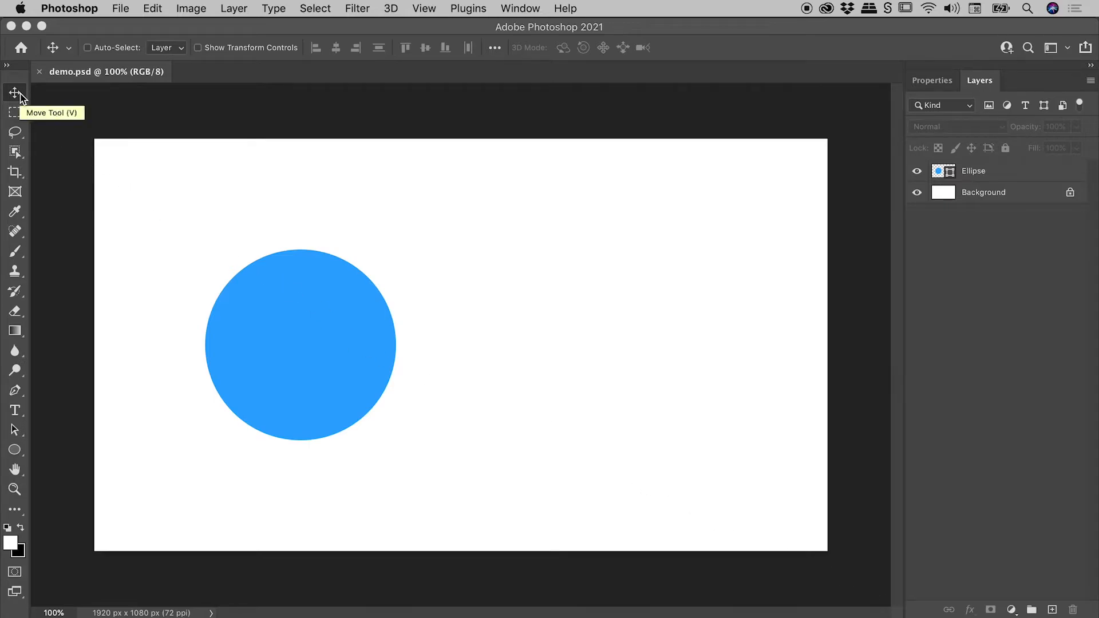
{"action": "mouse_move", "coordinate": [313, 305]}
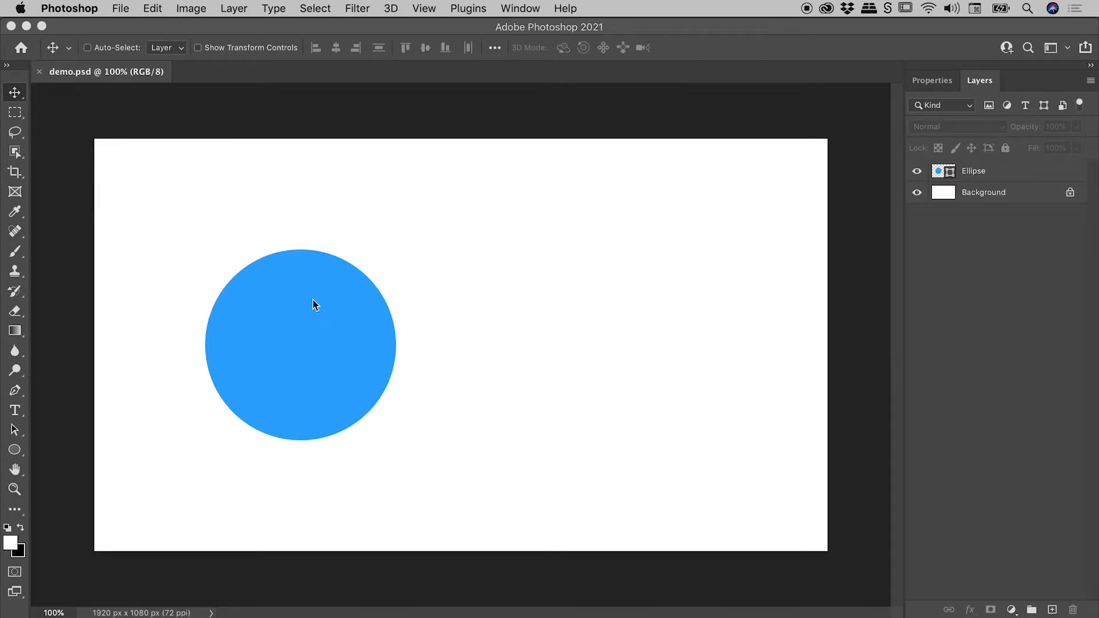
Click the blue circle with the Move Tool, triggering the no-layers-selected alert.
{"action": "left_click", "coordinate": [314, 305]}
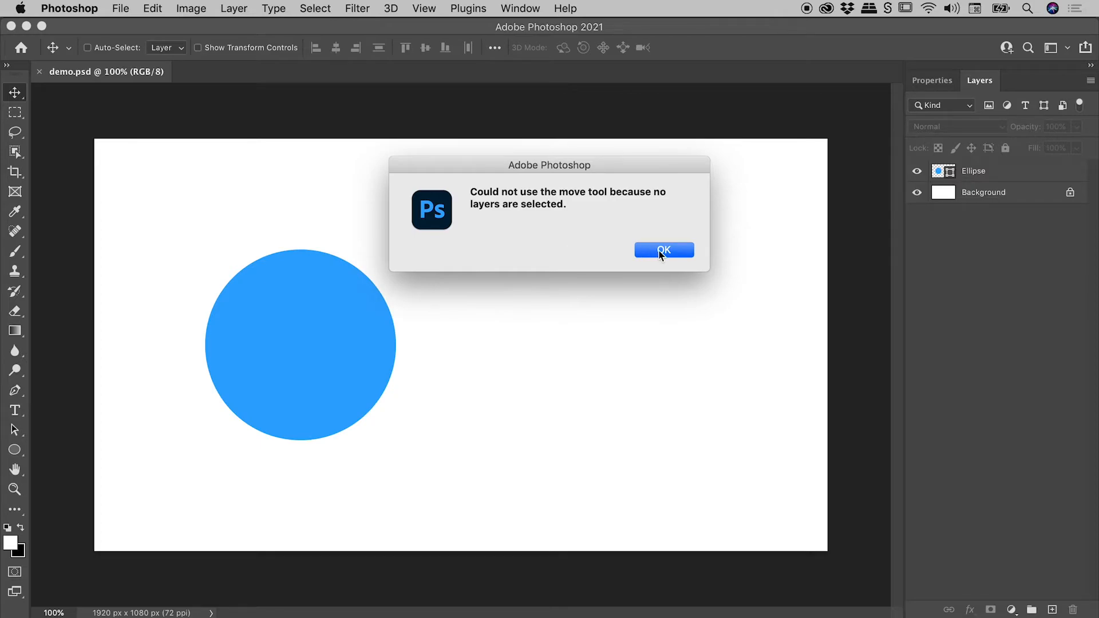
Dismiss the no-layers-selected alert with OK.
{"action": "left_click", "coordinate": [663, 250]}
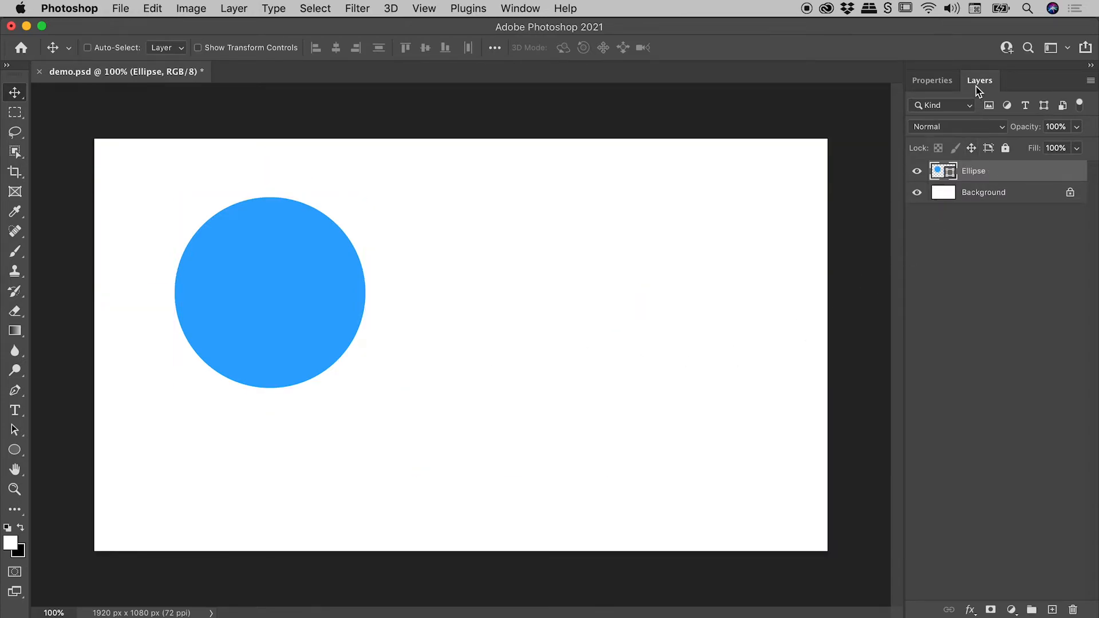
{"action": "mouse_move", "coordinate": [978, 325]}
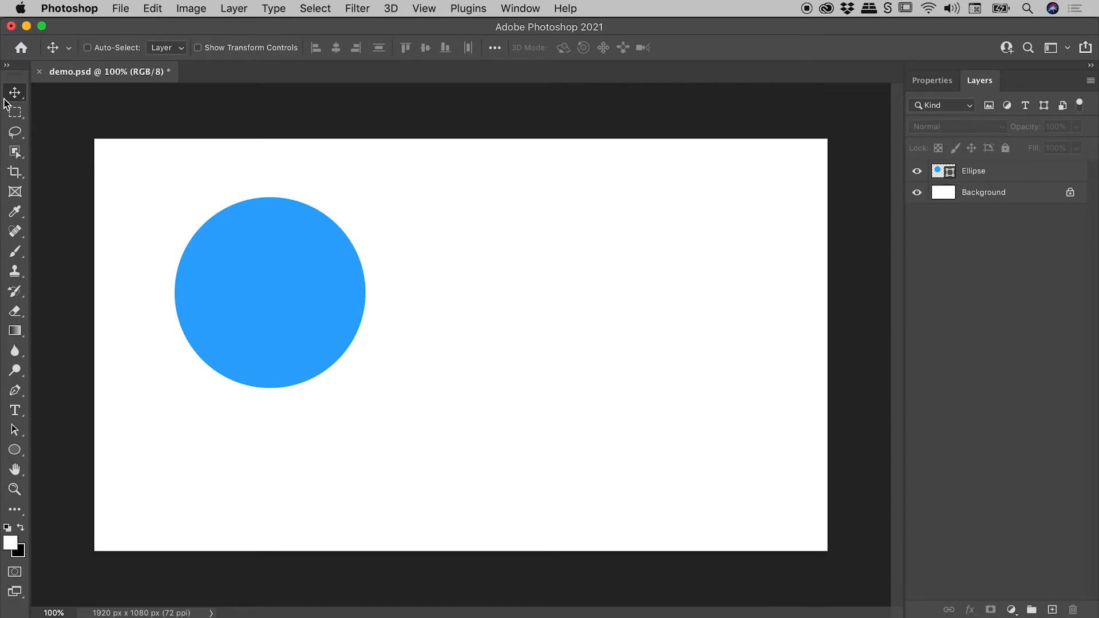
{"action": "mouse_move", "coordinate": [15, 92]}
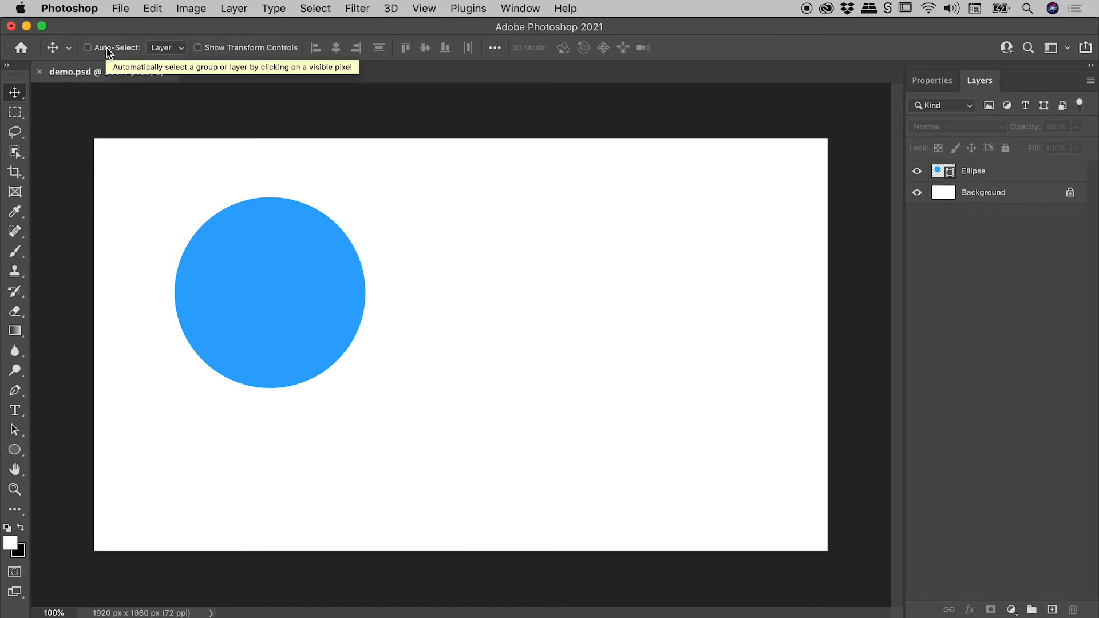
Check Auto-Select in the Move Tool options bar.
{"action": "left_click", "coordinate": [88, 48]}
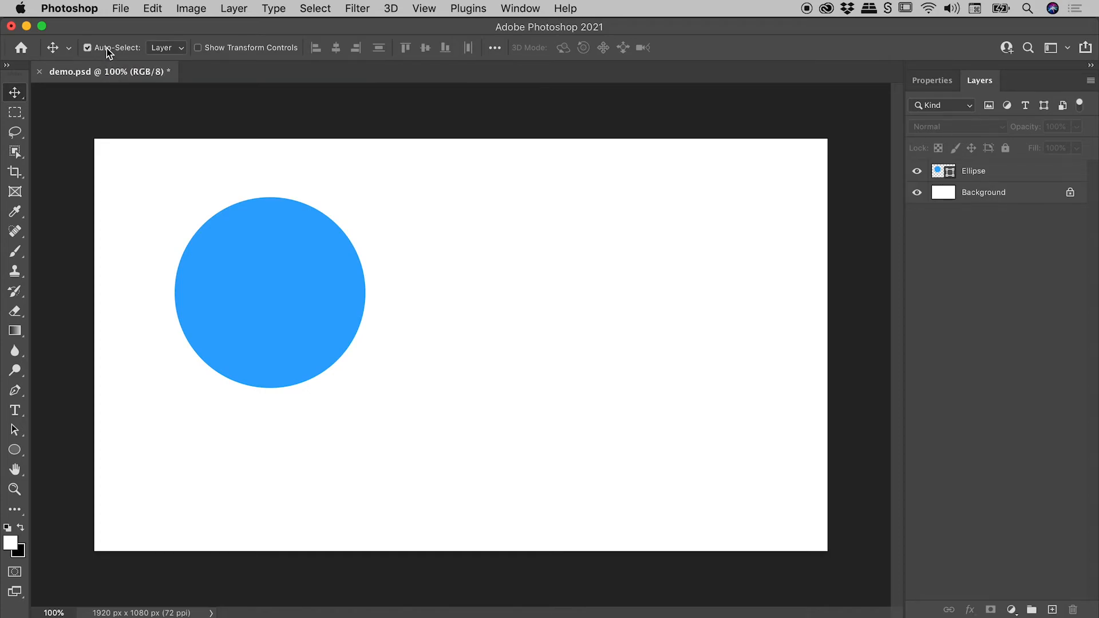
{"action": "mouse_move", "coordinate": [171, 230]}
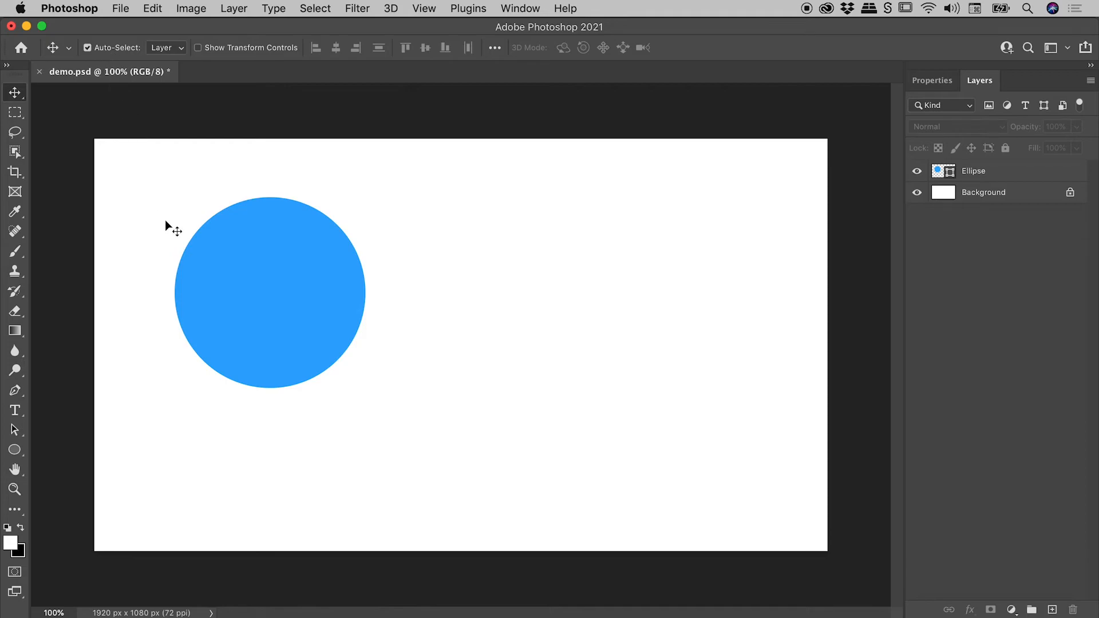